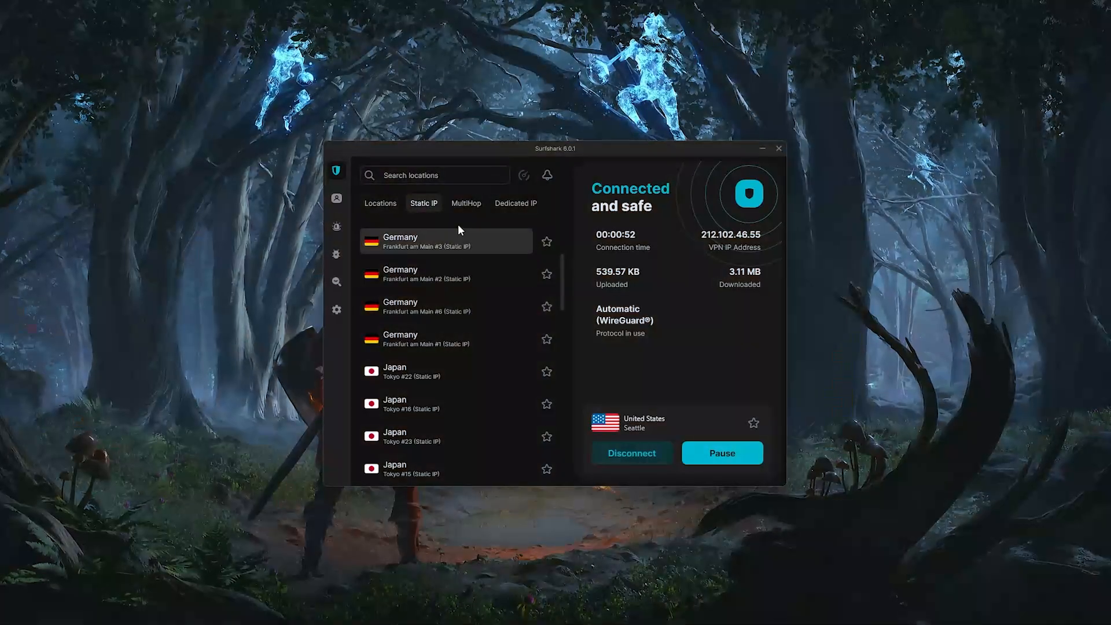
Show the MultiHop list and scroll through double-hop routes like FR - Paris via GB - London.
left_click(465, 203)
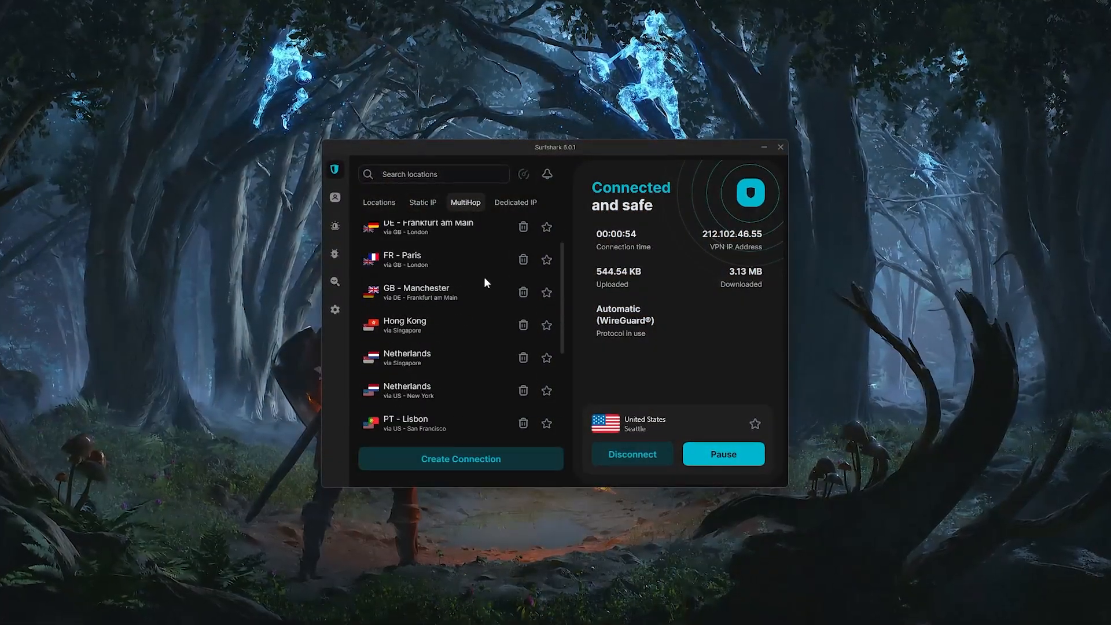
scroll("down", 3)
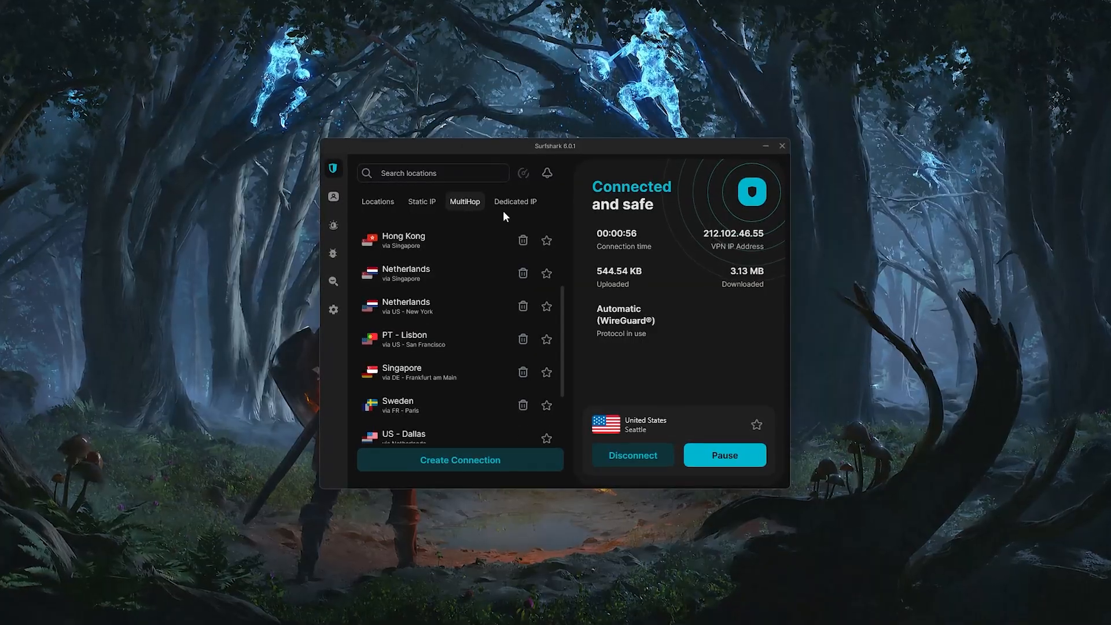
left_click(515, 201)
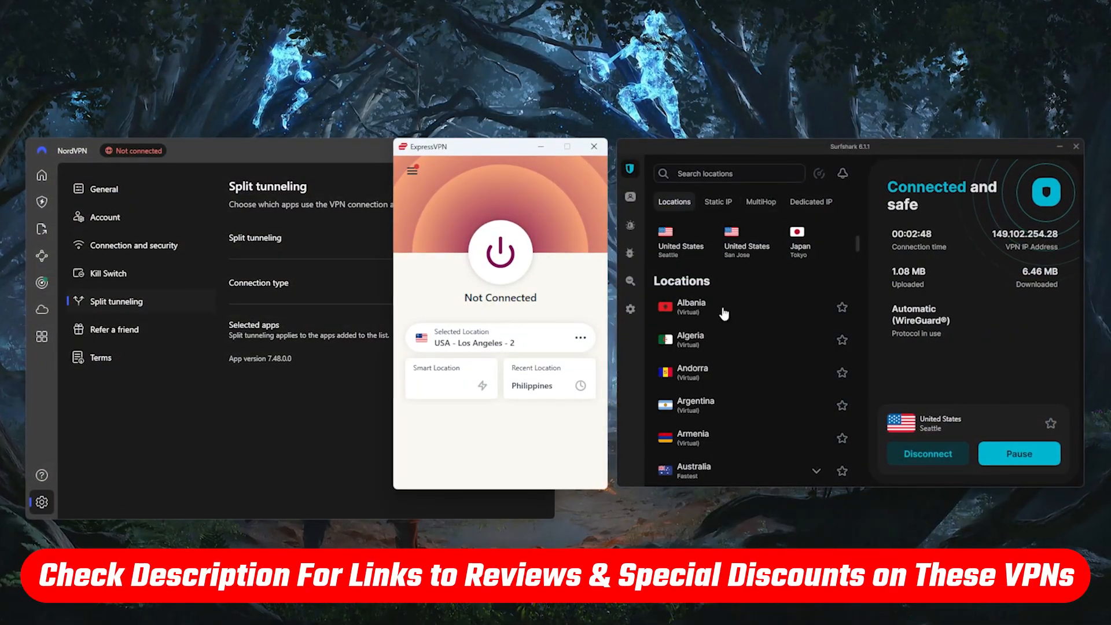
Browse the Static IP and MultiHop server lists, then bring up the VPN settings page.
scroll("down", 3)
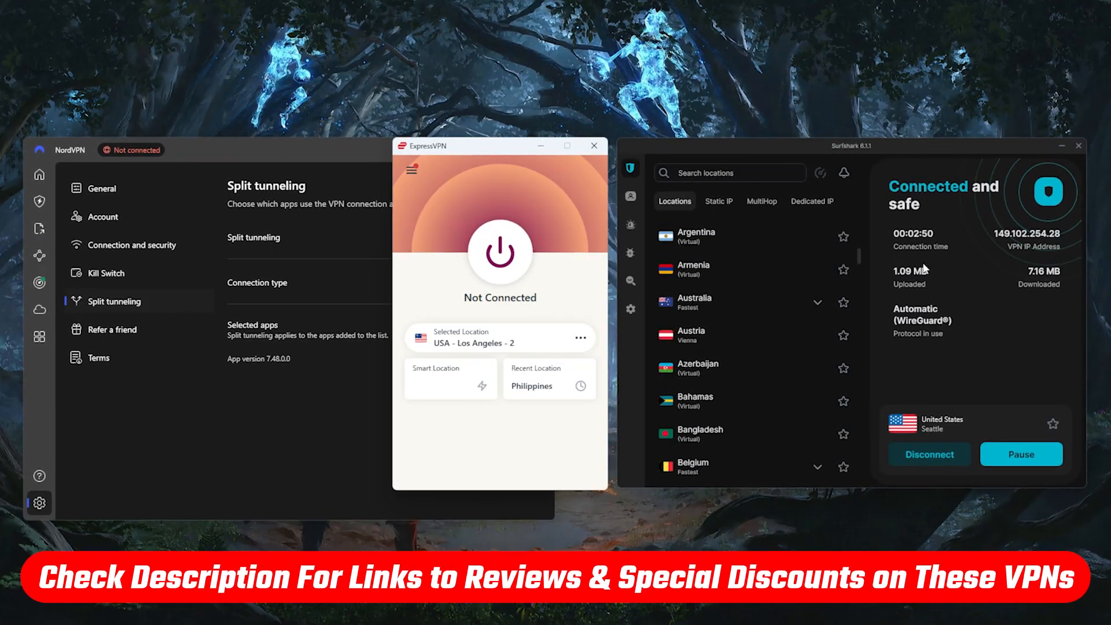
left_click(719, 201)
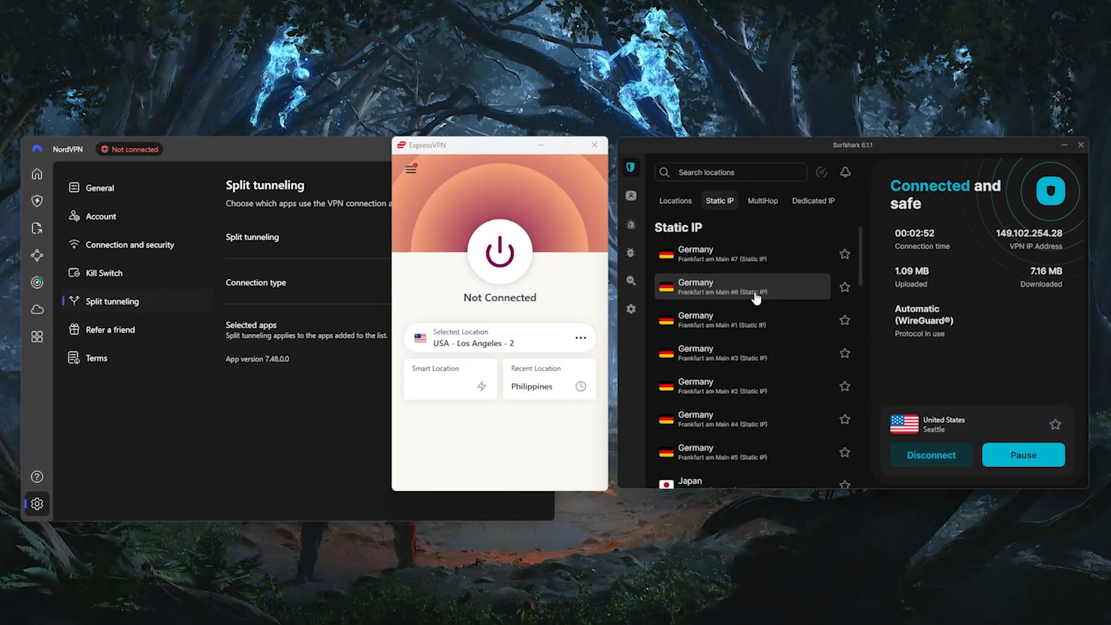
left_click(762, 200)
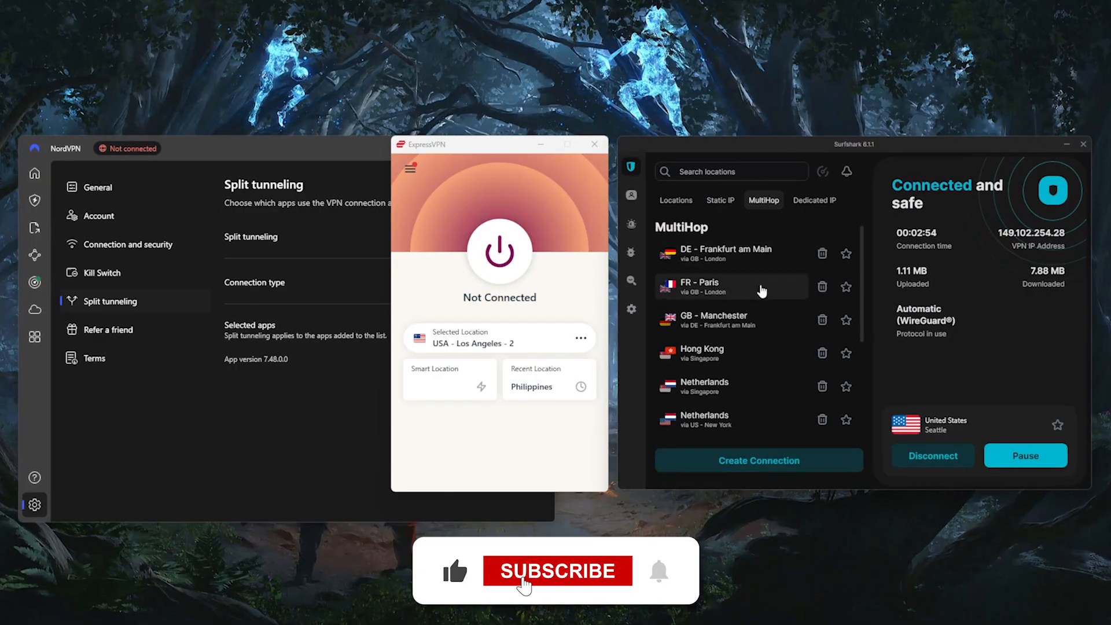
left_click(814, 200)
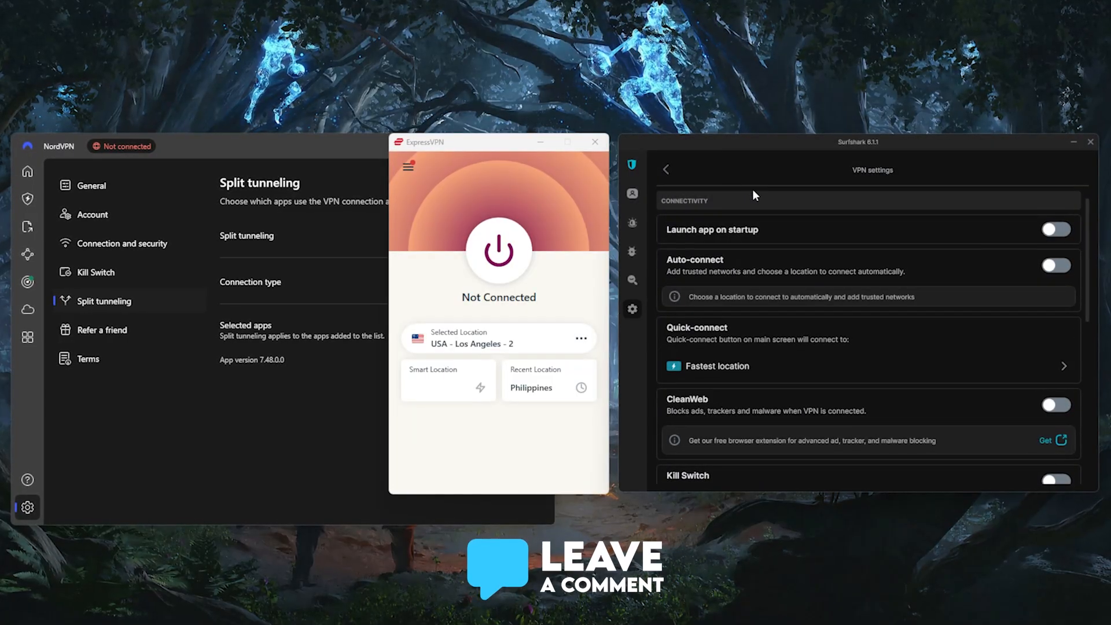
Scroll VPN settings down to Protocol (WireGuard), Bypasser, Invisible on LAN and Rotating IP.
scroll("down", 3)
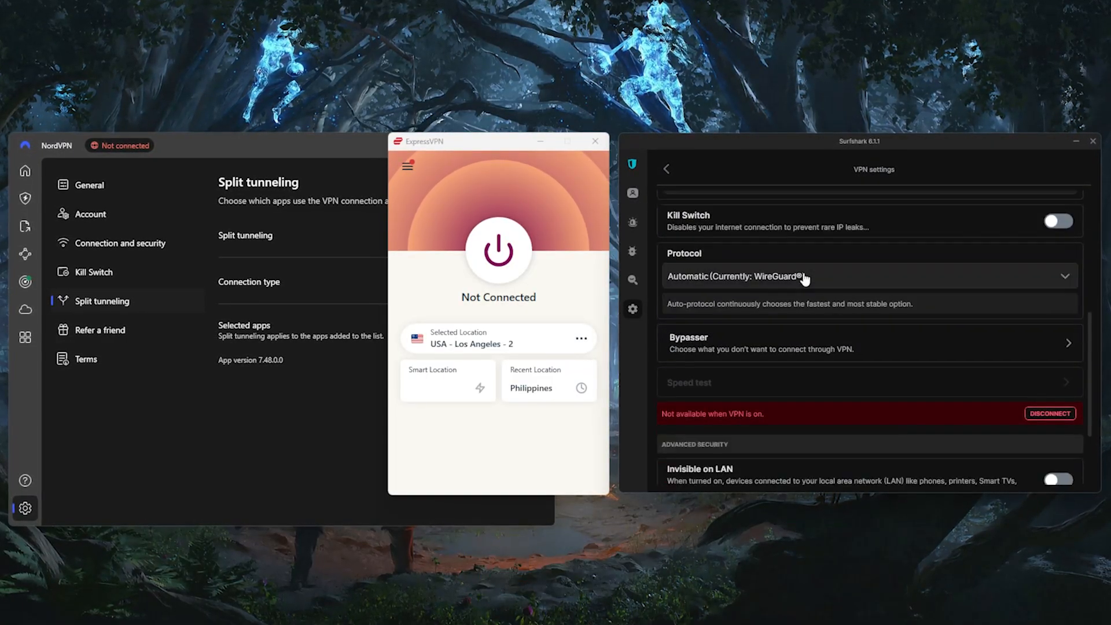
scroll("down", 3)
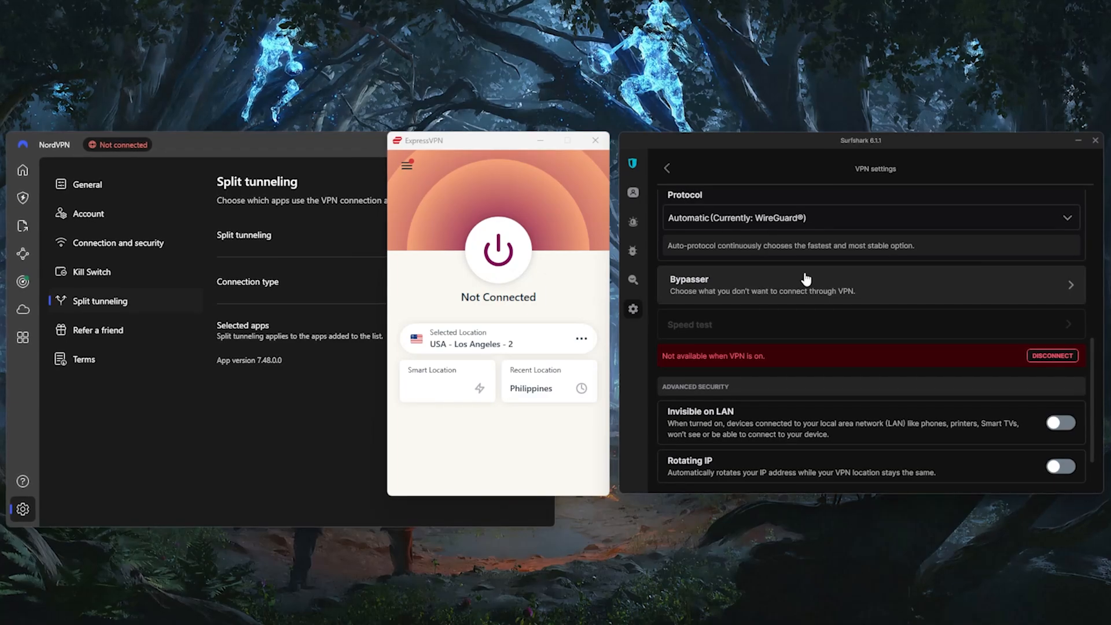